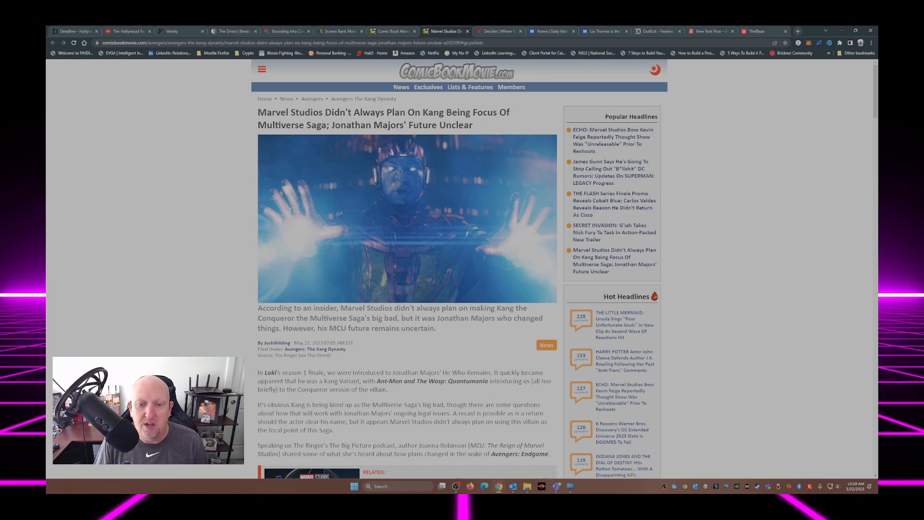
scroll("down", 3)
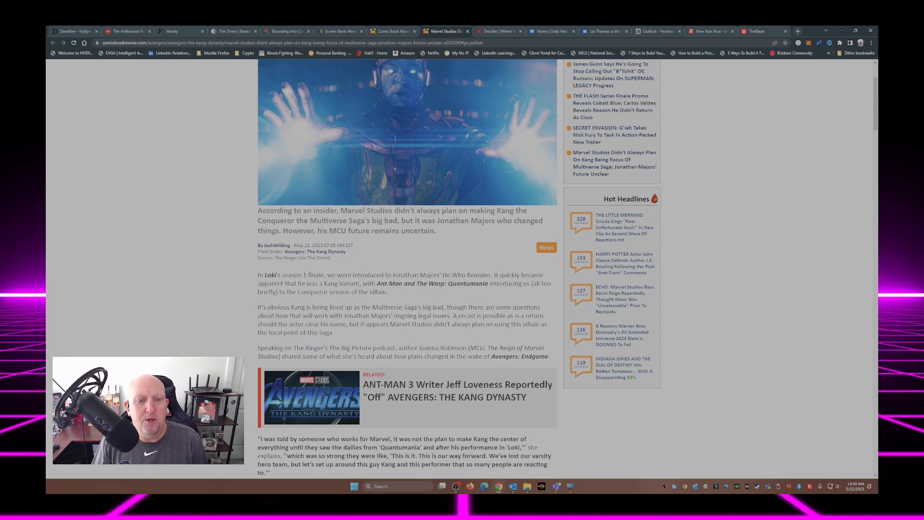
scroll("down", 3)
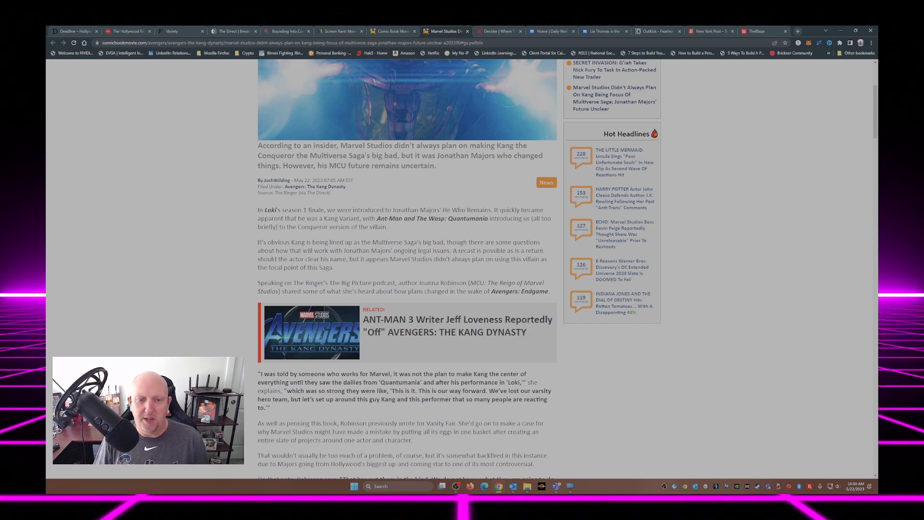
scroll("down", 3)
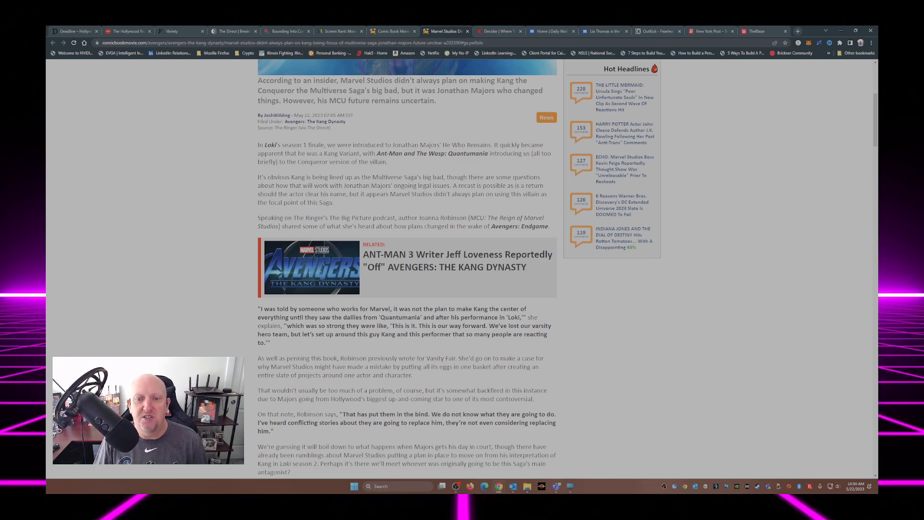
scroll("down", 3)
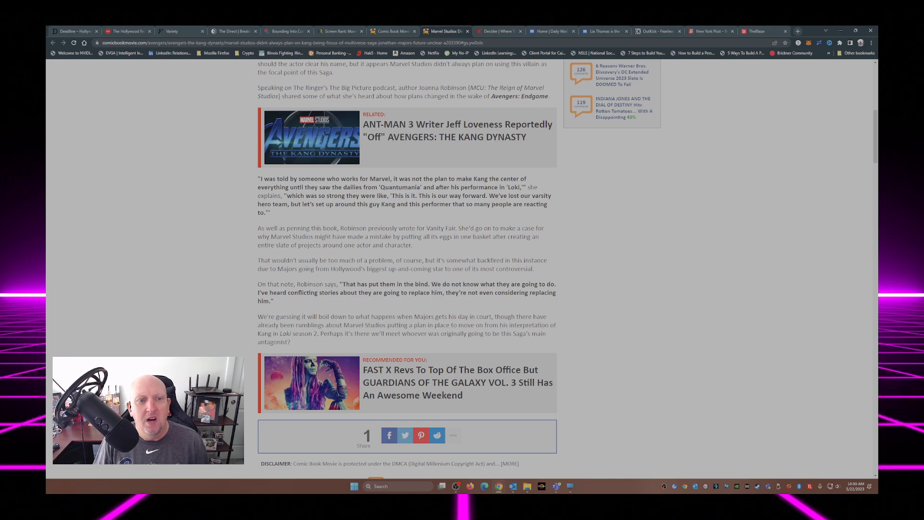